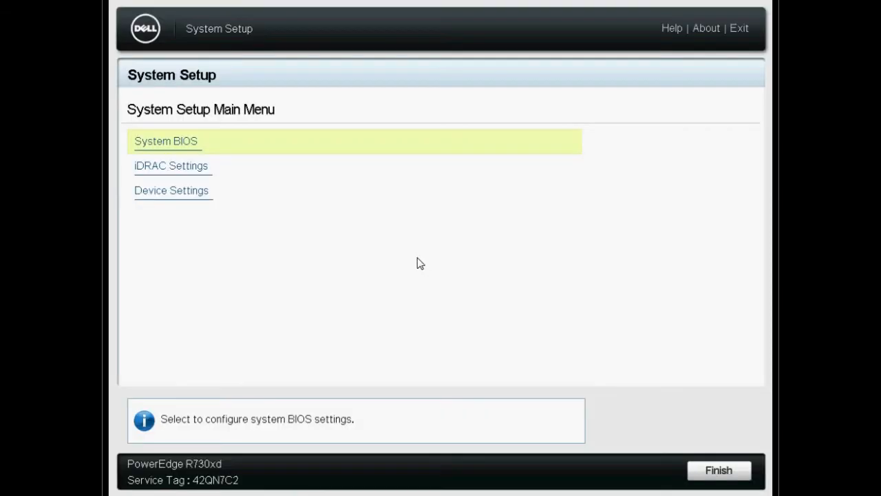
# Navigate via Device Settings to the PERC H730P Mini's Virtual Disk Management list.
pyautogui.click(172, 190)
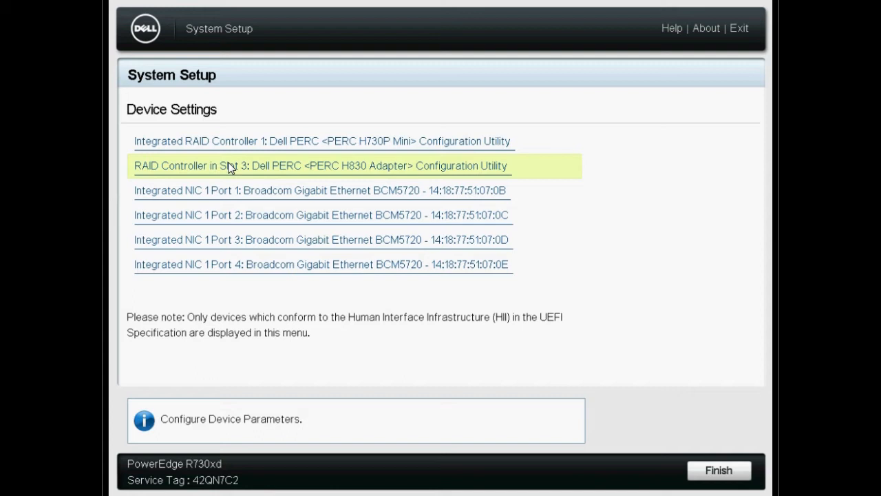
pyautogui.click(322, 140)
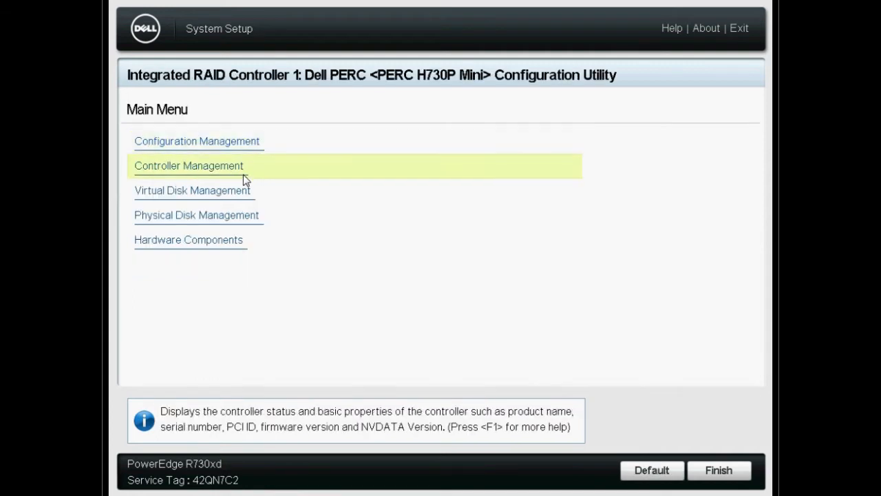
pyautogui.click(193, 190)
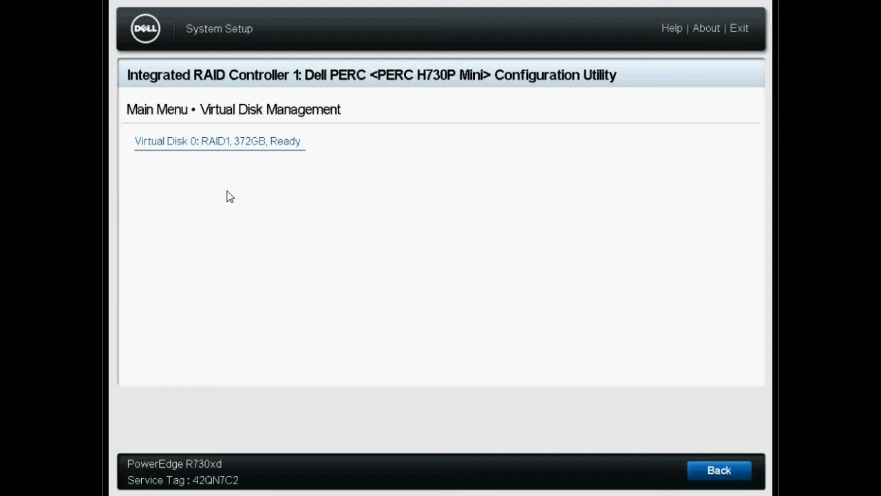
pyautogui.moveTo(245, 141)
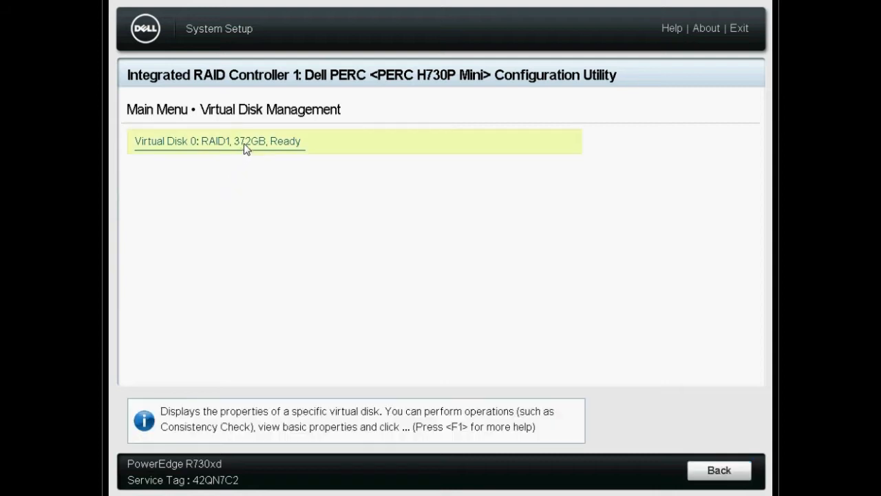
# View Virtual Disk 0's properties and its two associated 372GB SAS SSDs.
pyautogui.click(217, 141)
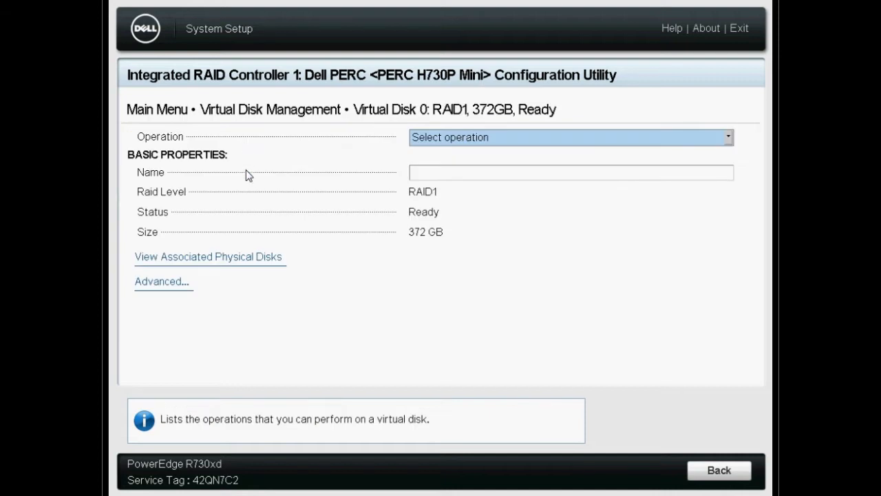
pyautogui.click(209, 256)
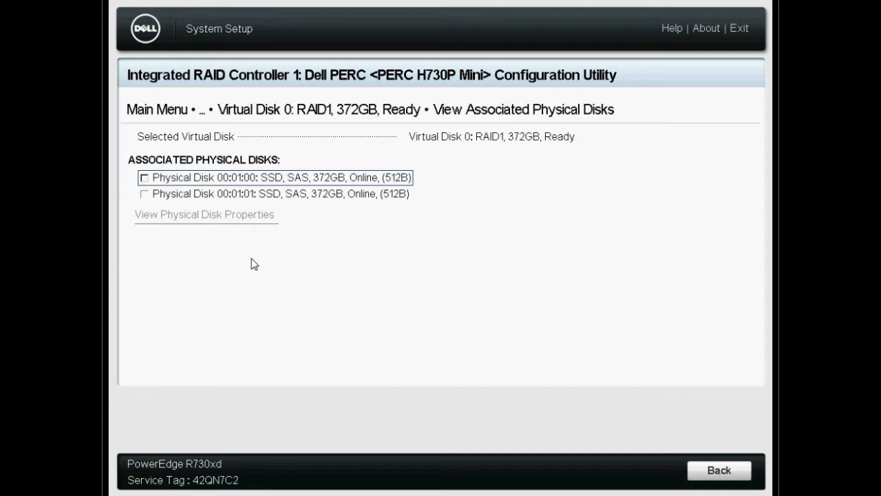
pyautogui.moveTo(544, 383)
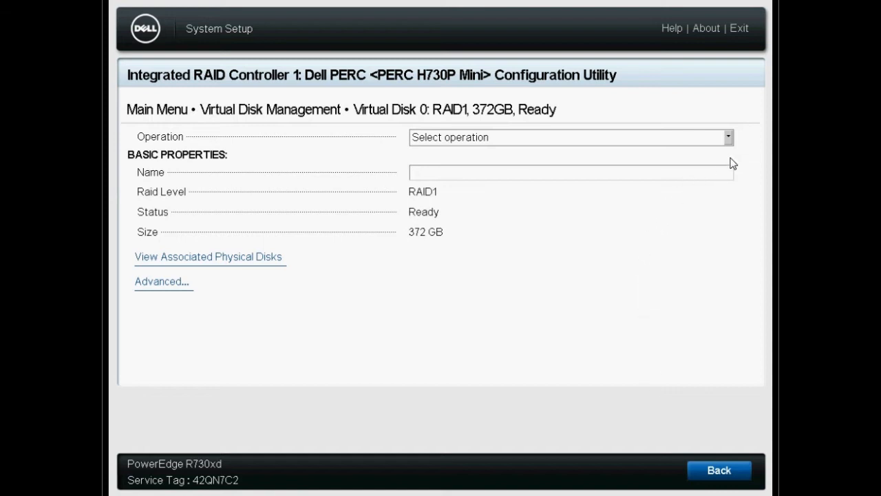
# Choose Reconfigure Virtual Disks, go to the form and list physical disks to add.
pyautogui.click(570, 137)
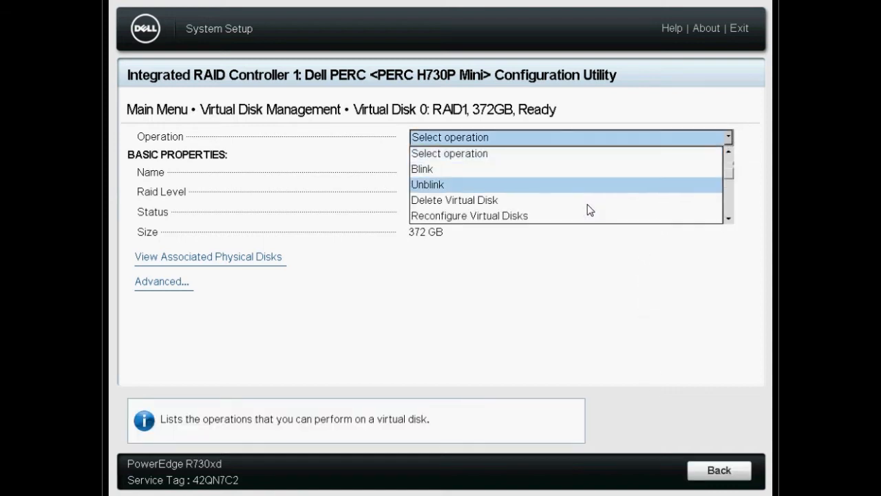
pyautogui.click(468, 215)
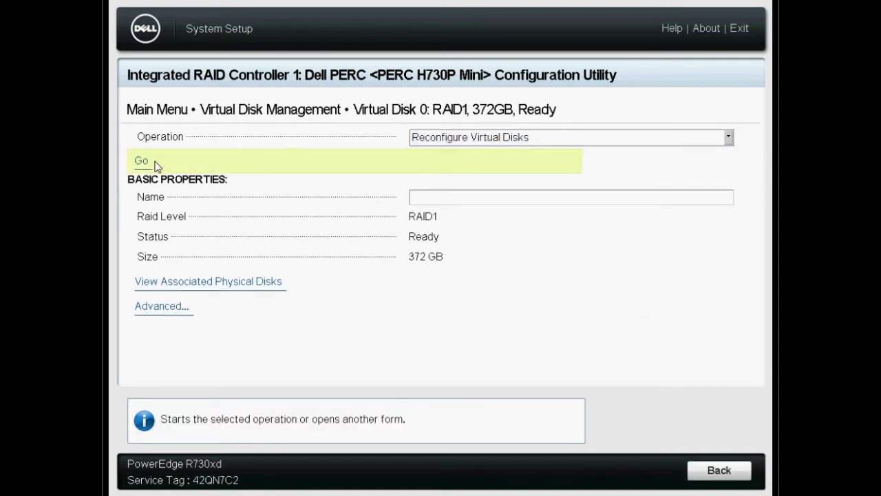
pyautogui.click(140, 160)
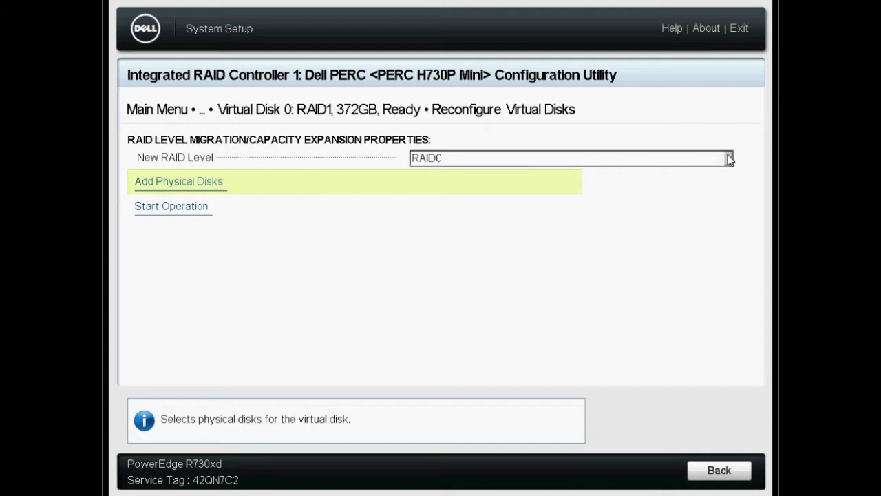
pyautogui.click(727, 156)
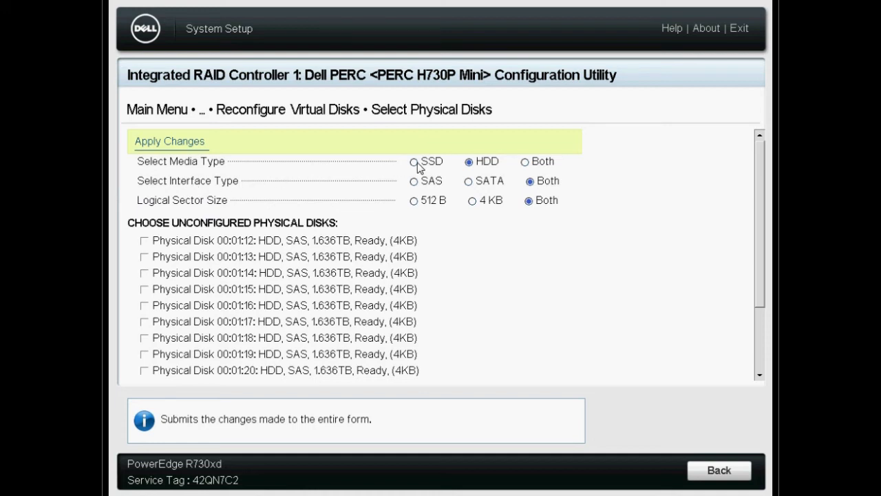
# Filter to SSD media, select disks 00:01:02 and 00:01:03, and apply the selection.
pyautogui.click(413, 161)
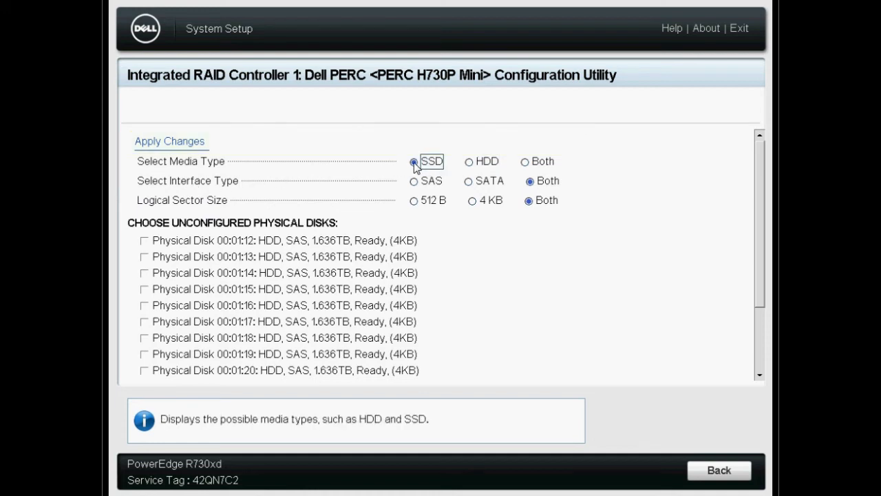
pyautogui.click(413, 161)
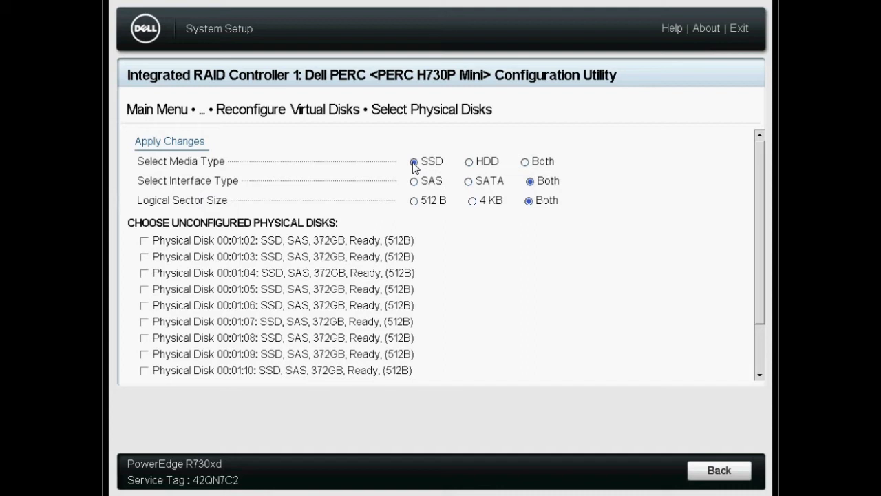
pyautogui.click(144, 240)
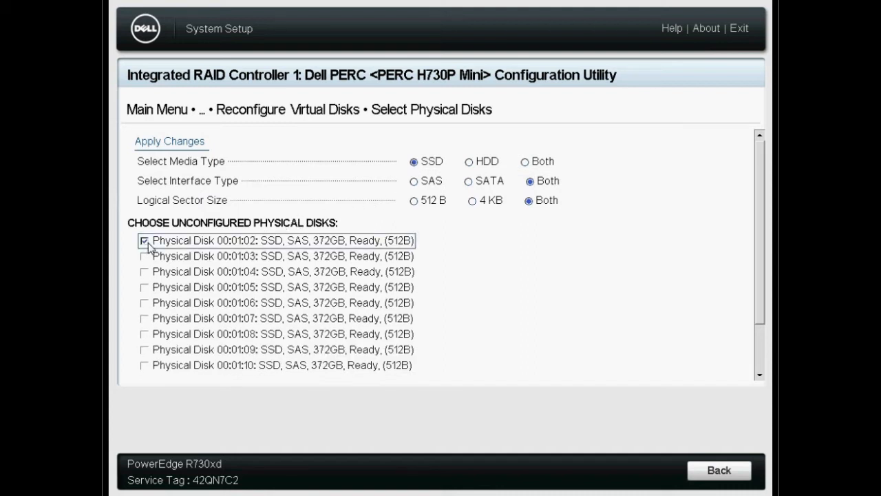
pyautogui.click(146, 255)
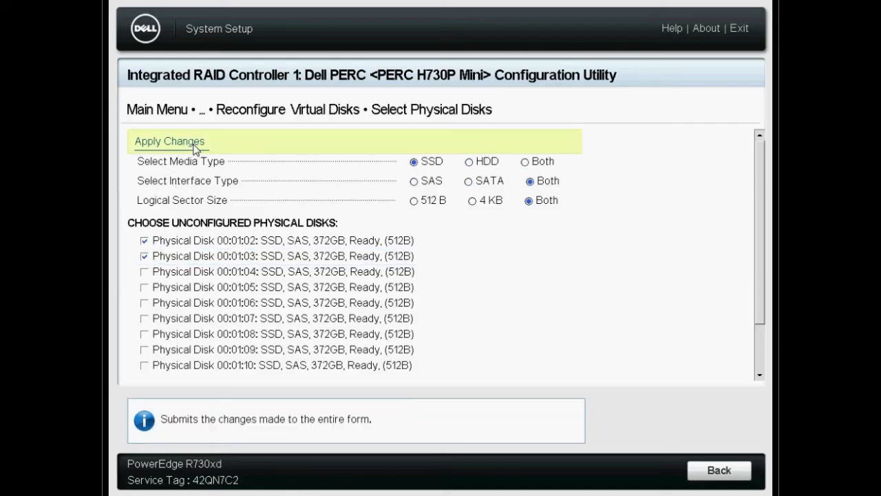
pyautogui.click(169, 140)
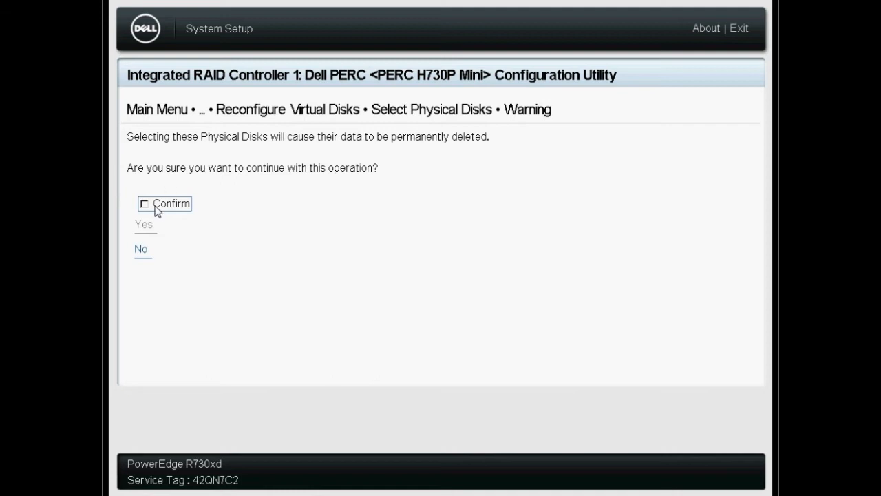
# Confirm the data-loss warning and acknowledge success, returning to the RAID6 reconfigure form.
pyautogui.click(144, 203)
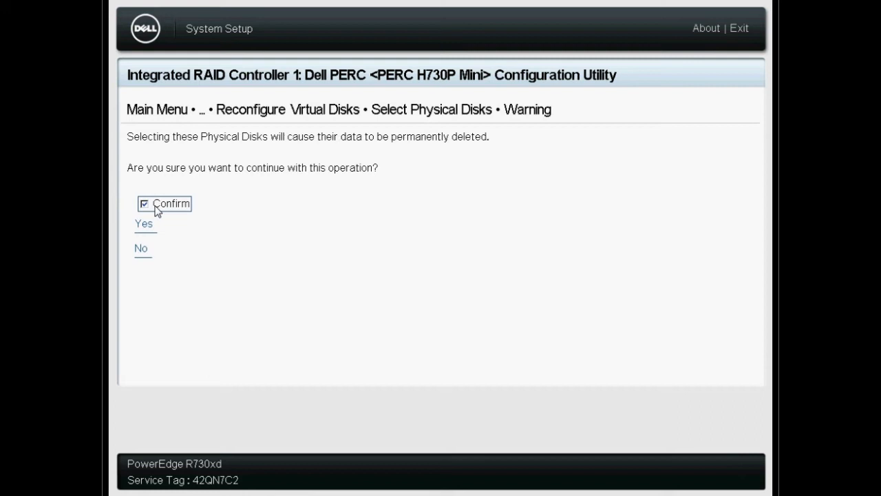
pyautogui.click(143, 223)
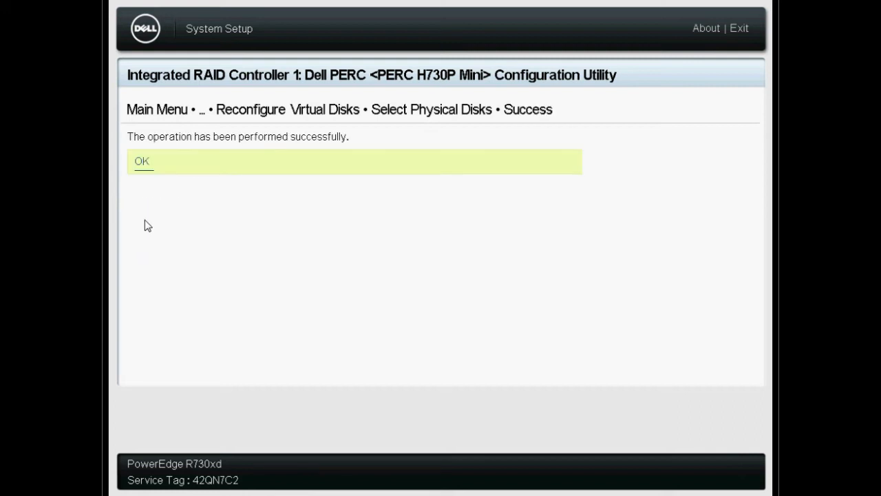
pyautogui.click(141, 161)
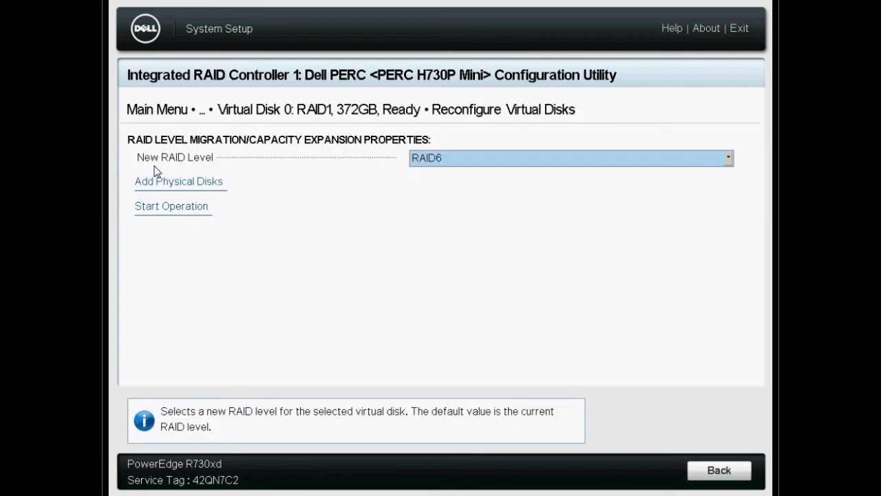
pyautogui.moveTo(170, 207)
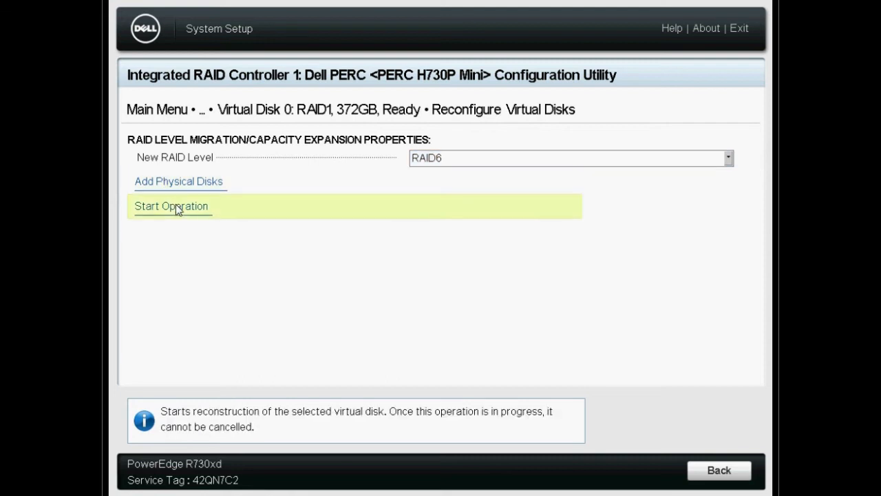
# Start the RAID6 migration, acknowledge it, and go back to the controller's main menu.
pyautogui.click(171, 206)
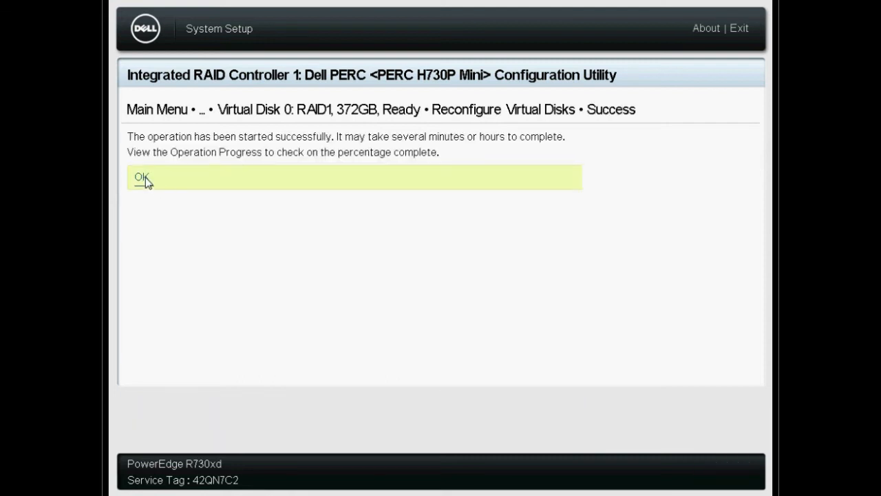
pyautogui.click(140, 177)
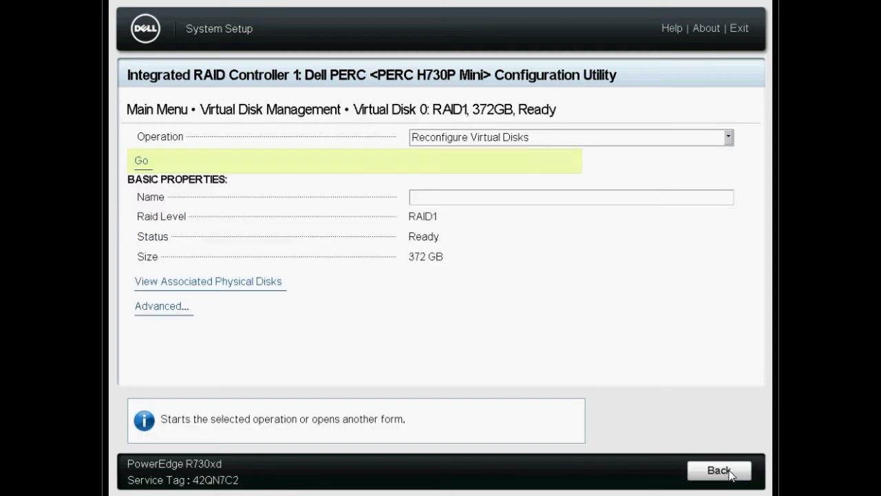
pyautogui.click(719, 471)
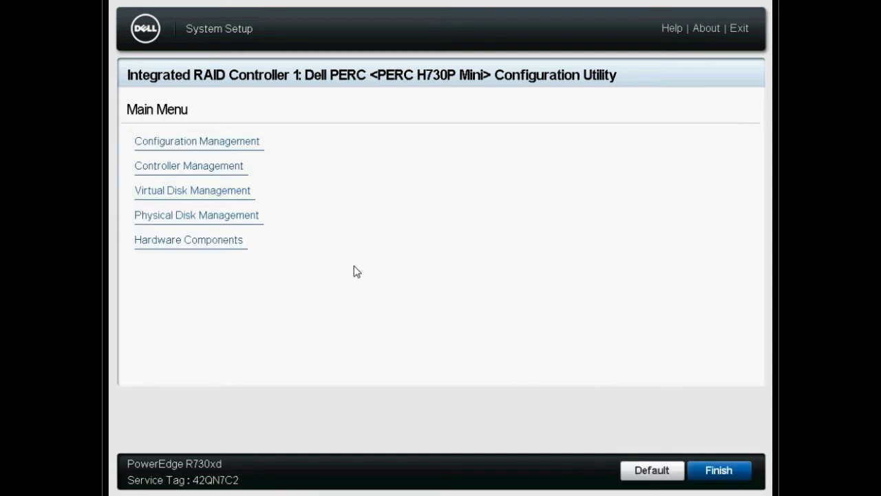
pyautogui.click(193, 190)
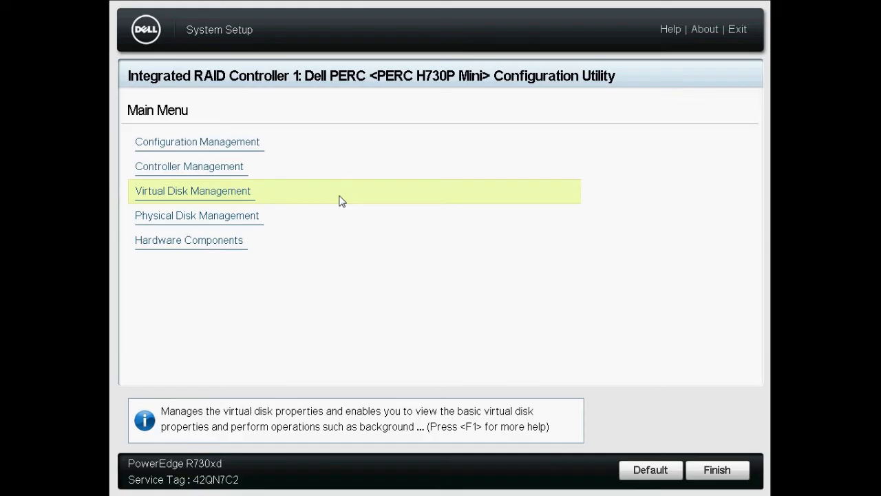
# Verify Virtual Disk 0 is RAID6, 744GB, Ready with four online 372GB SAS SSDs.
pyautogui.click(193, 190)
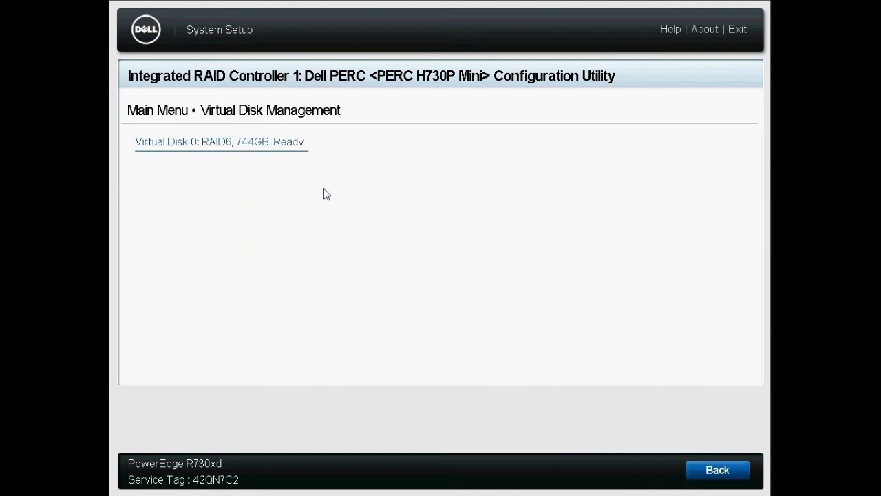
pyautogui.moveTo(281, 157)
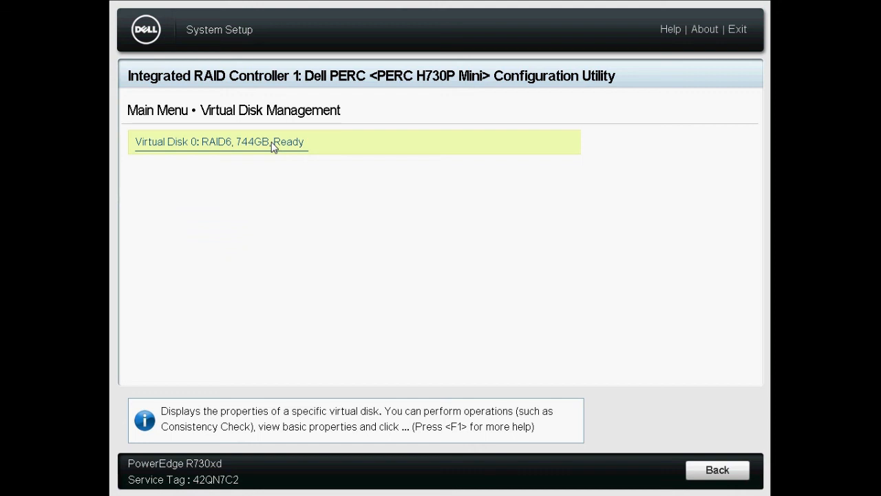
pyautogui.click(219, 141)
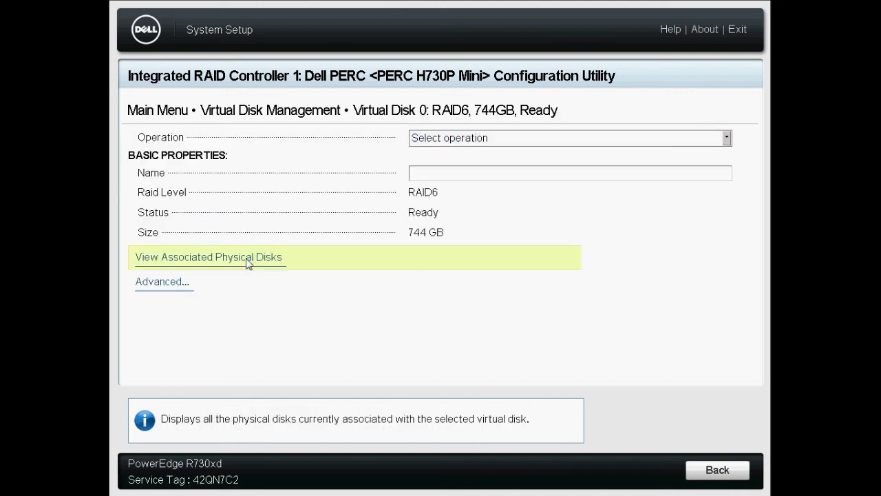
pyautogui.click(209, 258)
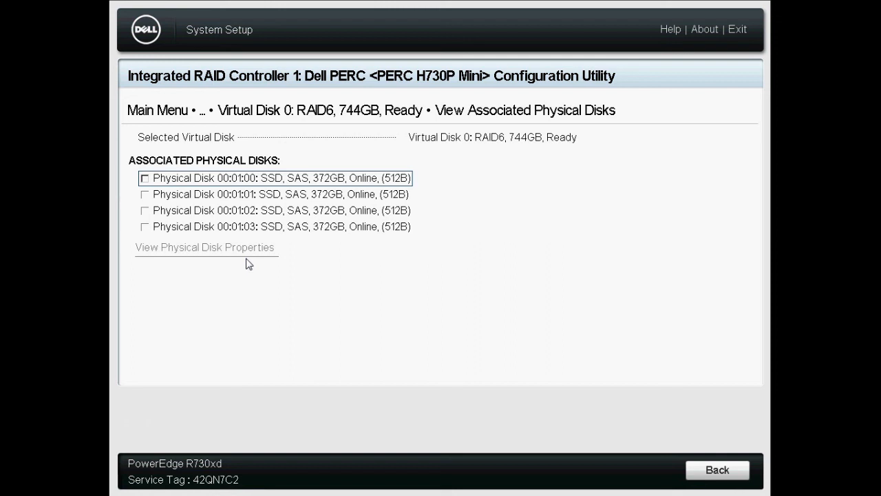